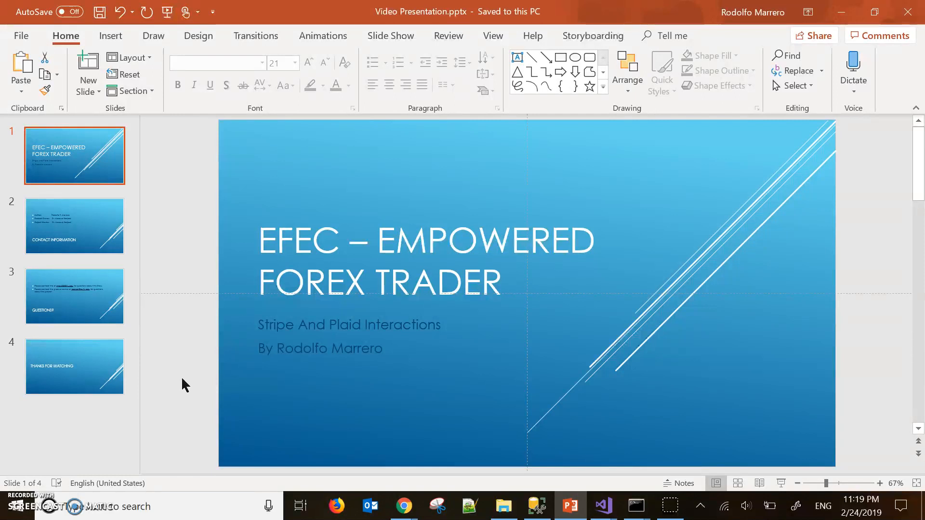
Write 'ACH' with the red ballpoint pen near the top-left of the blank canvas.
click(75, 226)
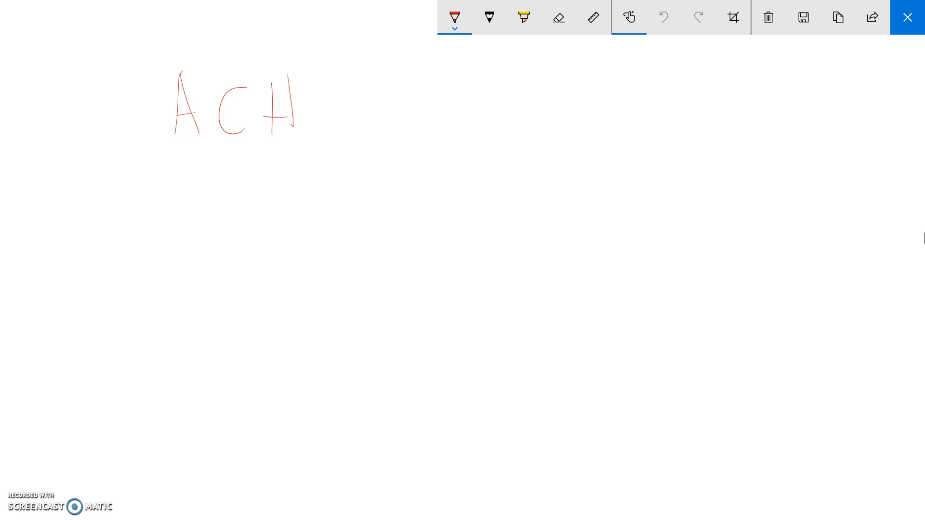
Delete the ACH writing, write 'PC', then wipe the whole canvas blank again.
click(663, 17)
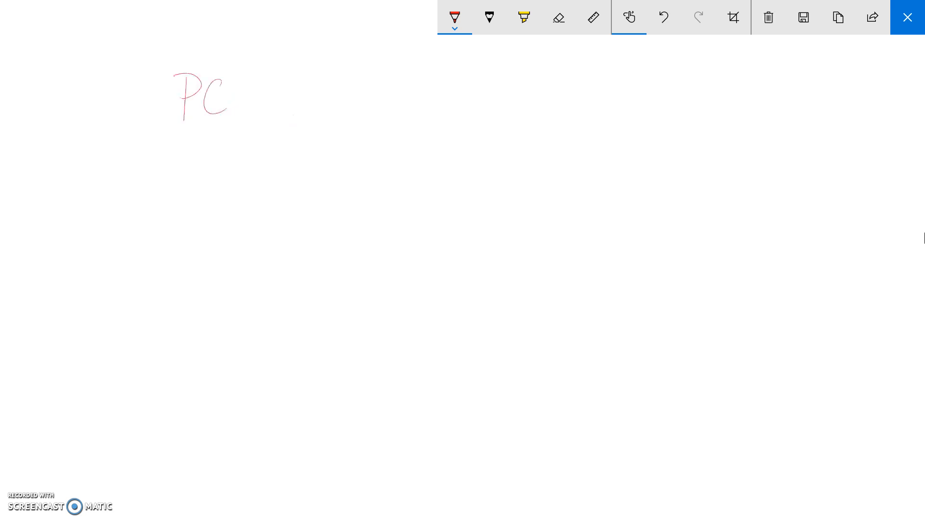
drag(241, 74, 241, 113)
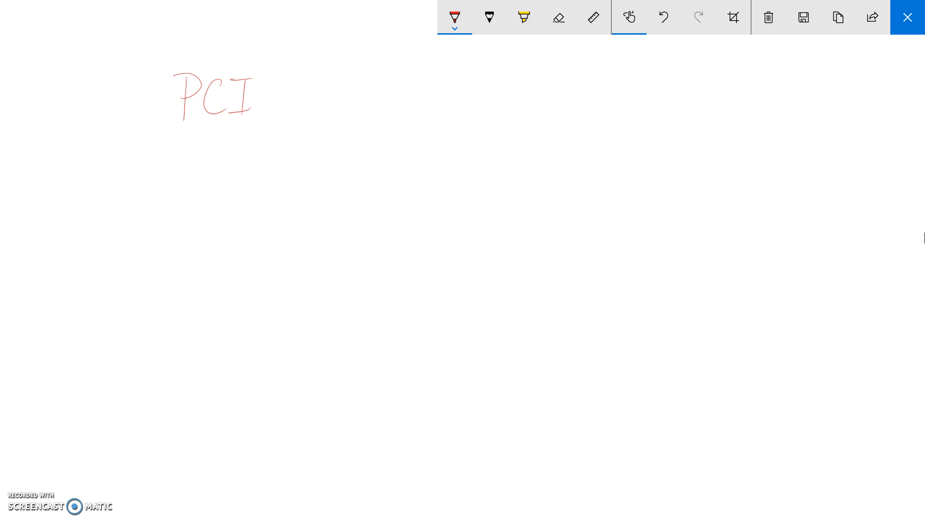
click(768, 17)
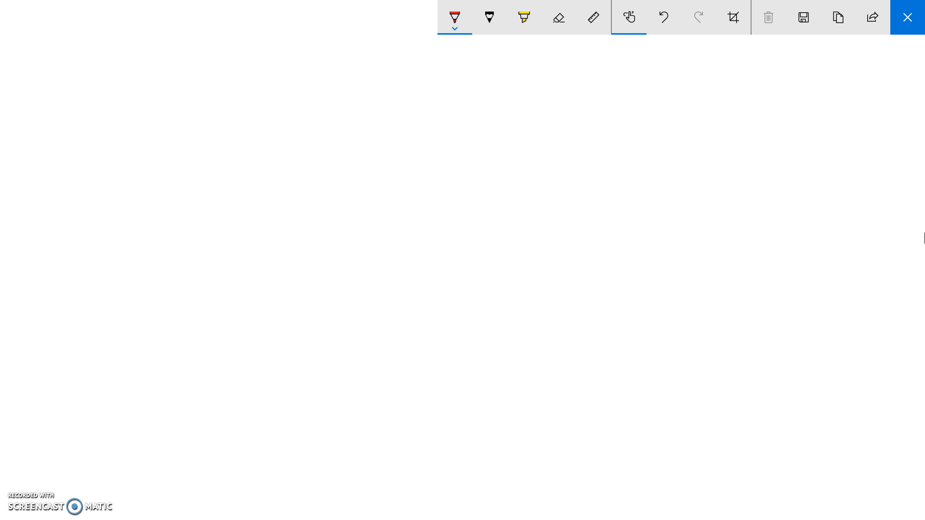
Write 'Plaid' in red, underline it, and draw a square page outline beneath.
drag(122, 76, 177, 106)
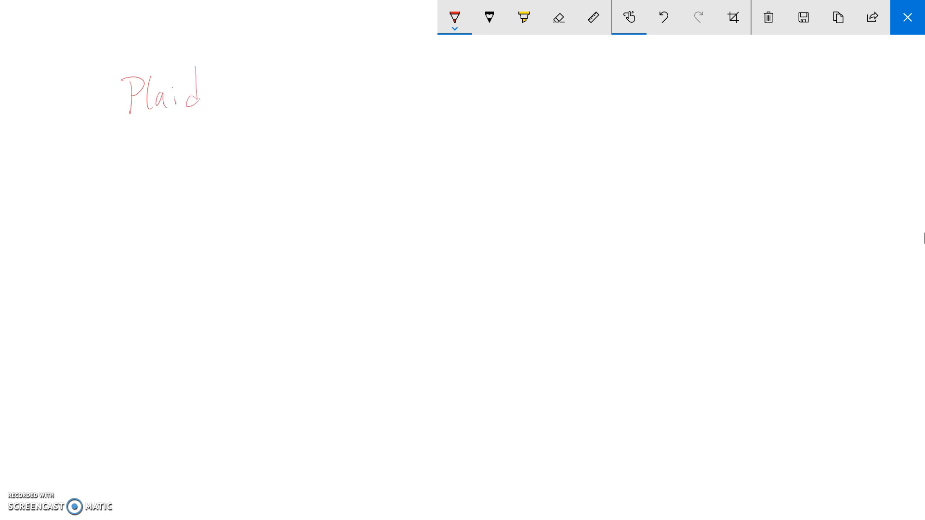
drag(121, 125, 209, 118)
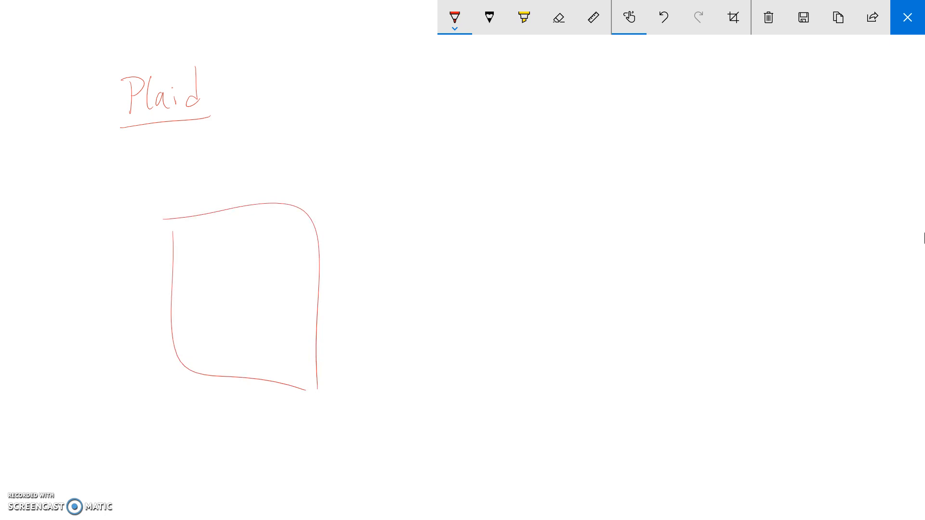
Remove a stray mark, then draw two input fields inside the page outline.
drag(204, 256, 207, 272)
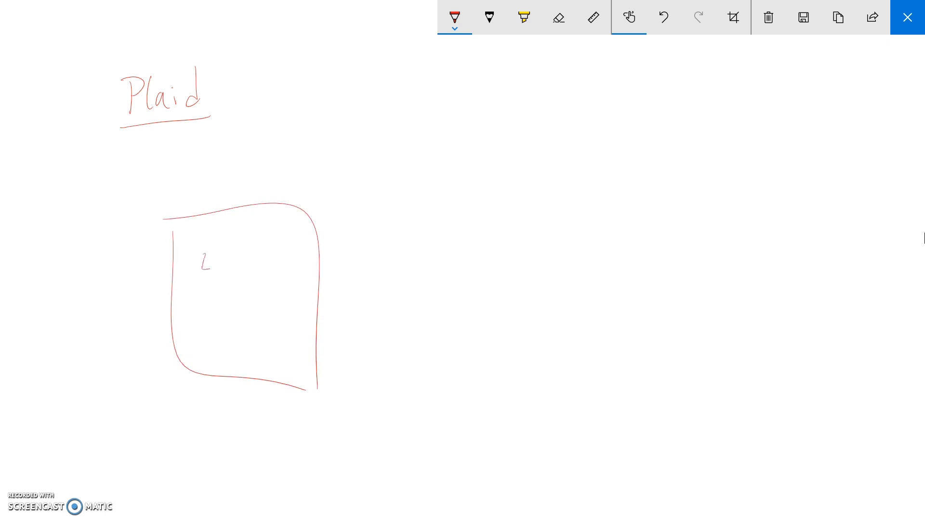
drag(207, 266, 269, 260)
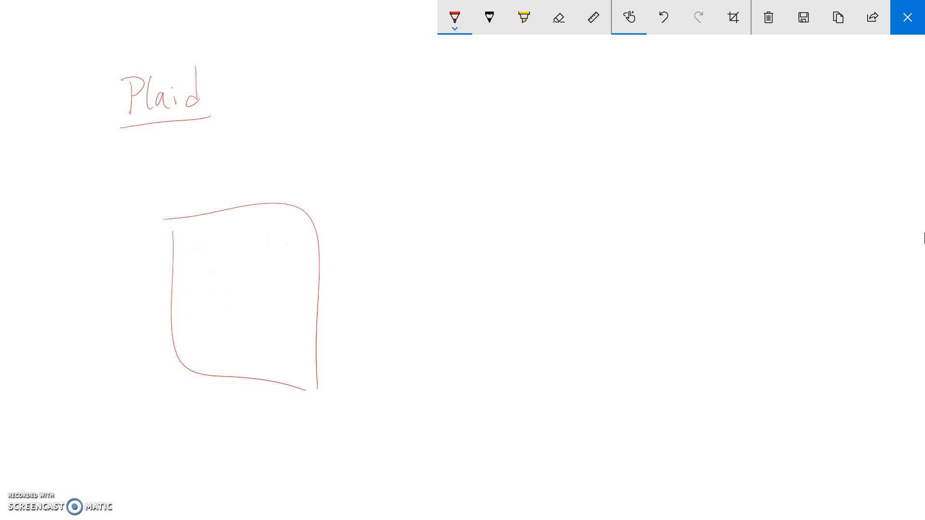
drag(201, 254, 290, 262)
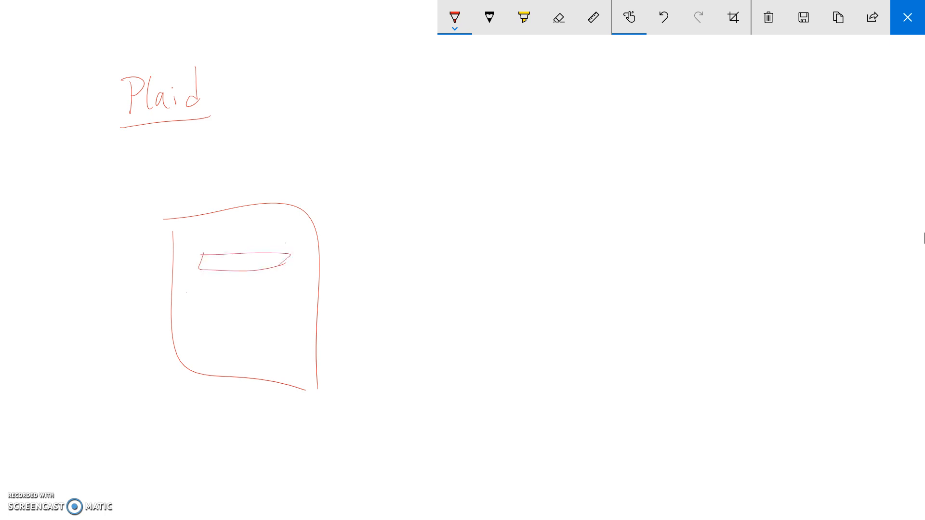
drag(201, 289, 289, 287)
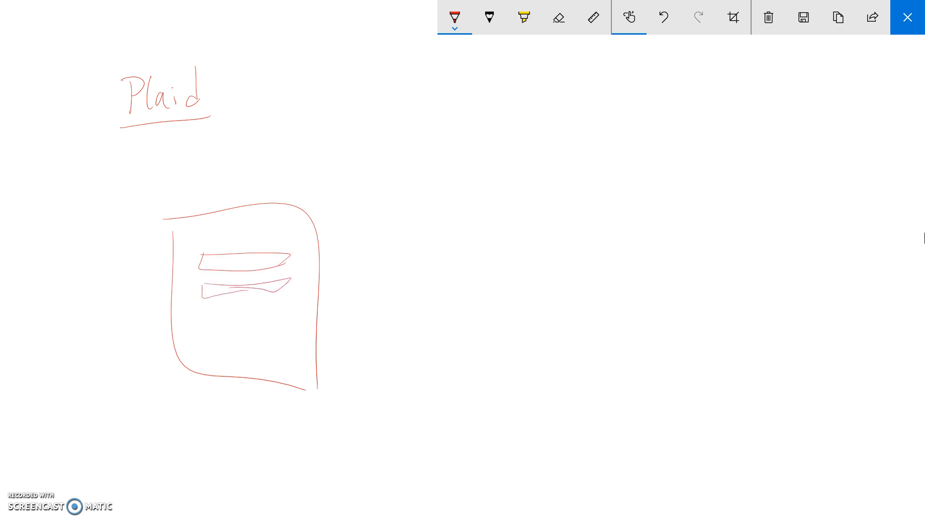
Add arrows and a second page sketch, then erase that second page.
drag(224, 322, 268, 322)
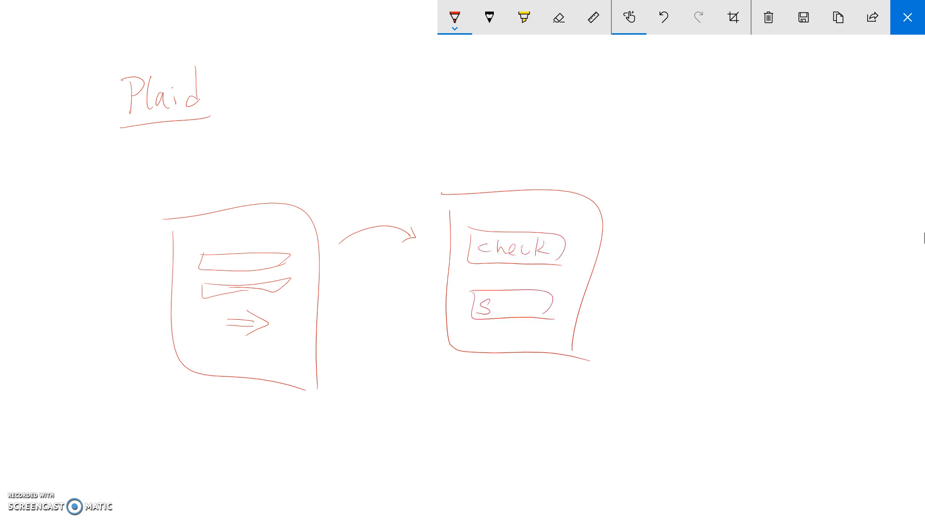
text(Sav)
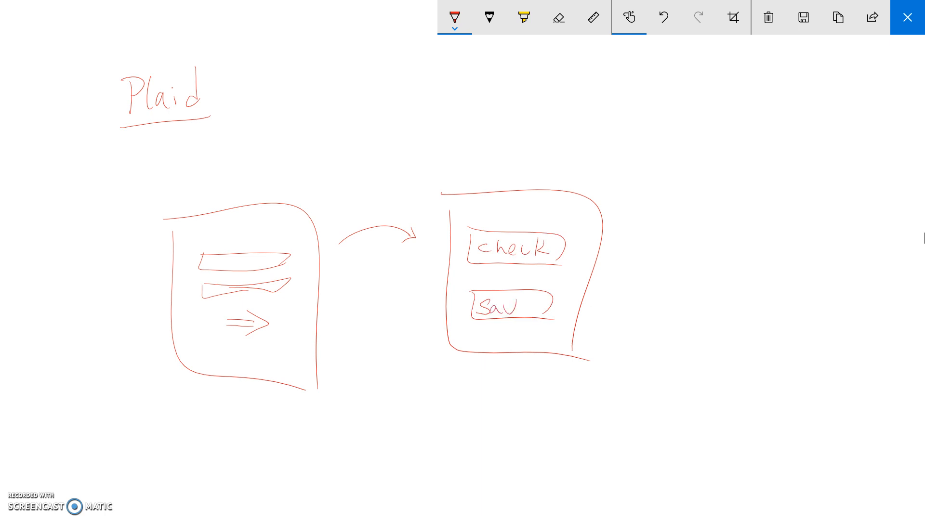
drag(529, 307, 567, 286)
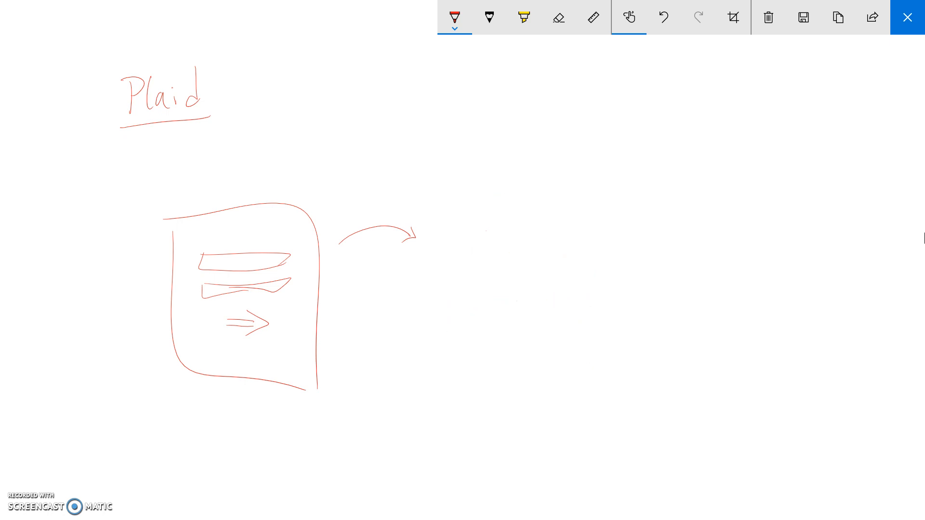
Clear the sketches and draw a wide box labelled 'public token' below the heading.
click(663, 18)
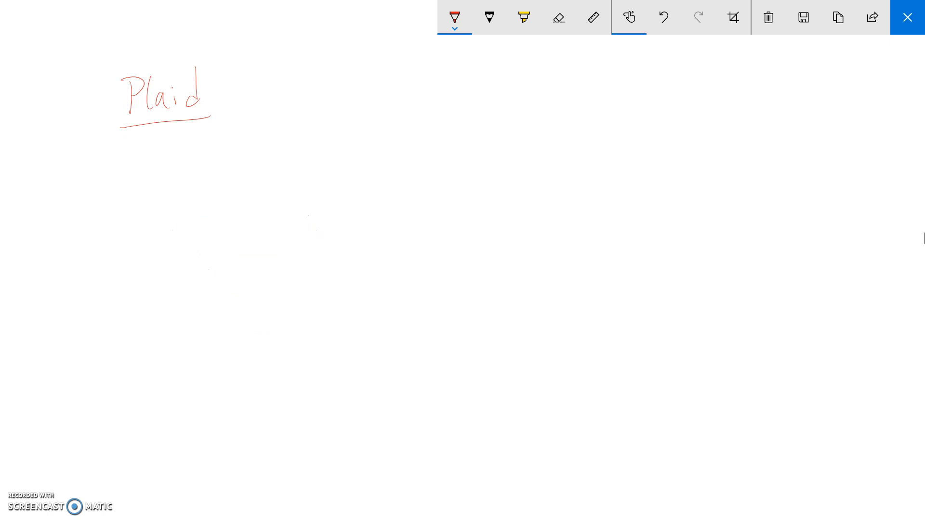
drag(266, 150, 274, 183)
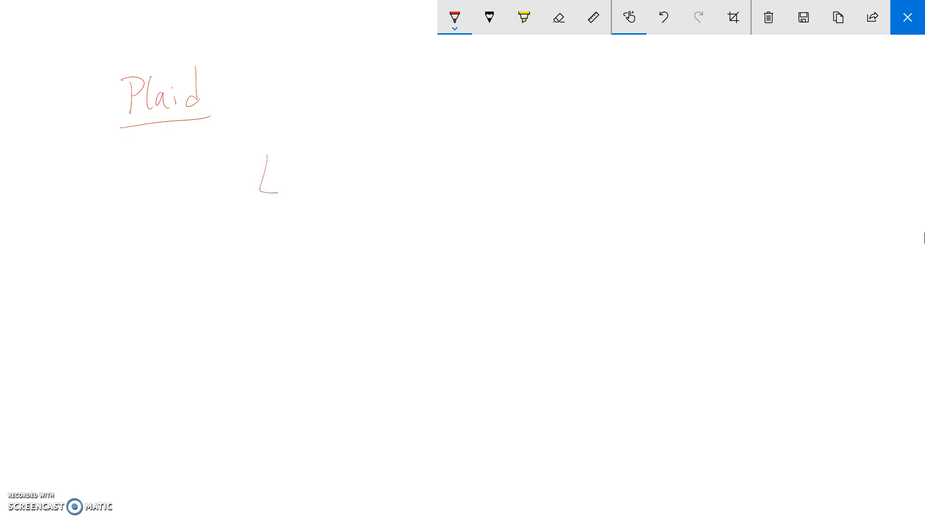
drag(264, 192, 463, 193)
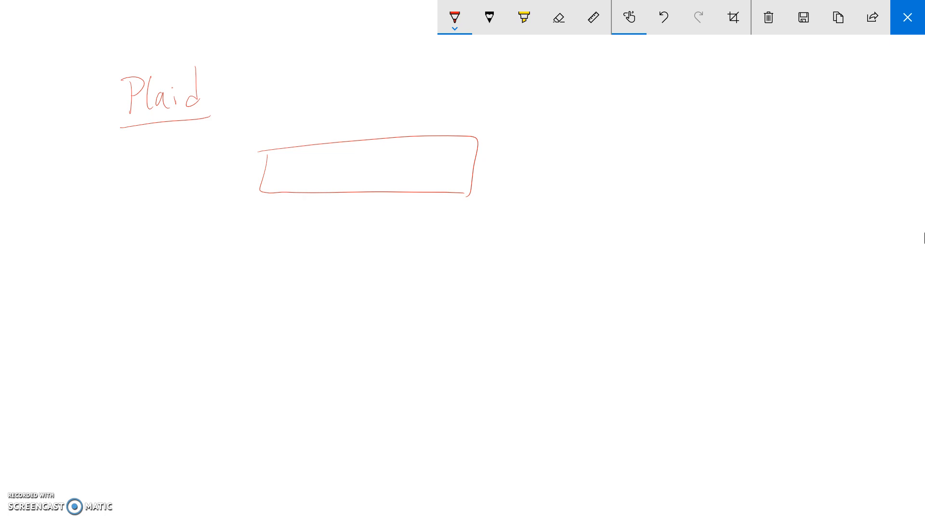
drag(303, 166, 303, 186)
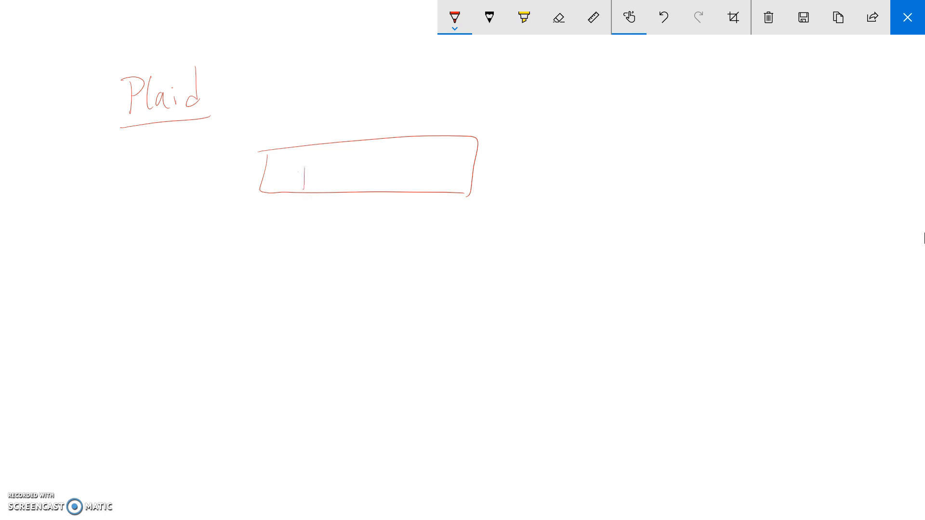
drag(295, 168, 360, 172)
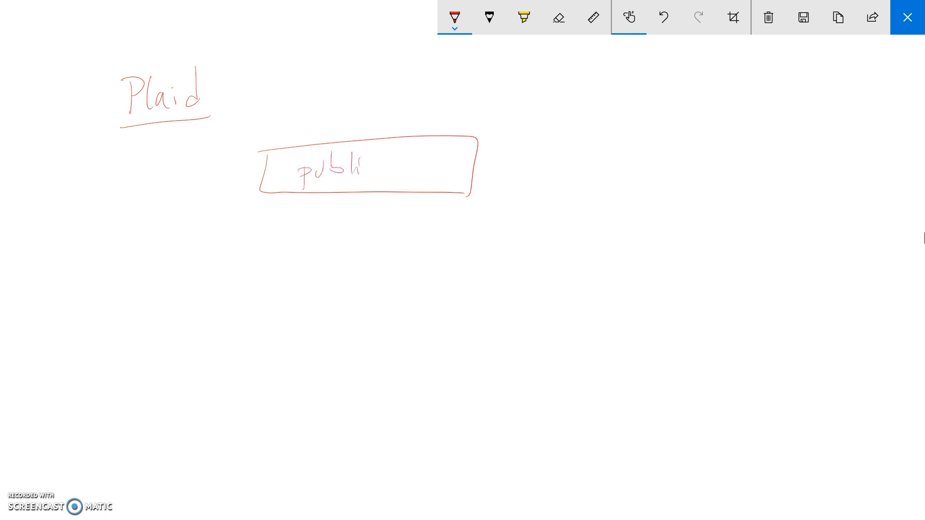
drag(366, 168, 443, 168)
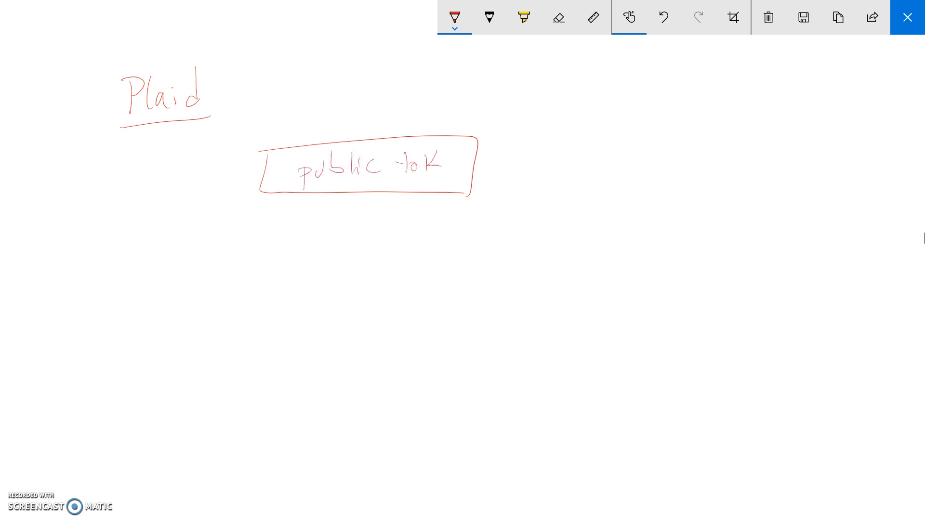
drag(389, 165, 466, 165)
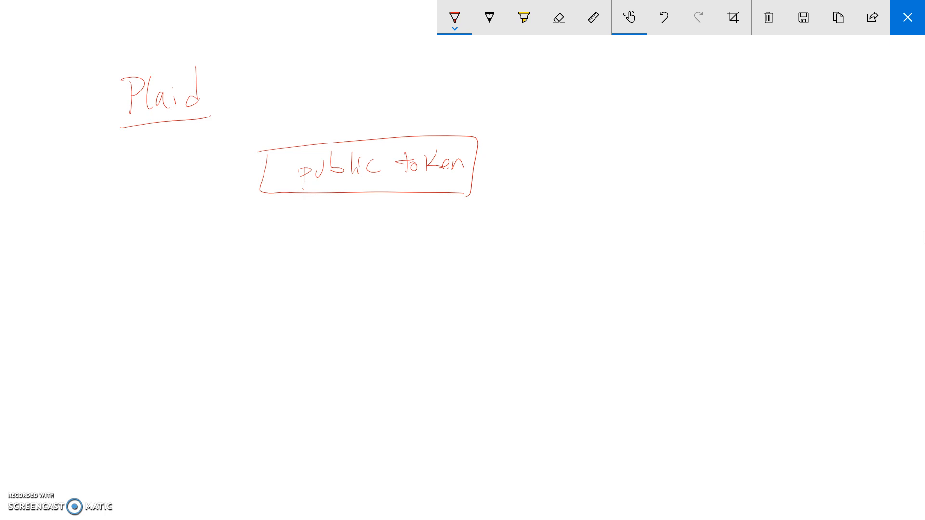
Remove the left Plaid label, write 'Website' there, and draw a curved arrow to Plaid.
drag(712, 95, 702, 156)
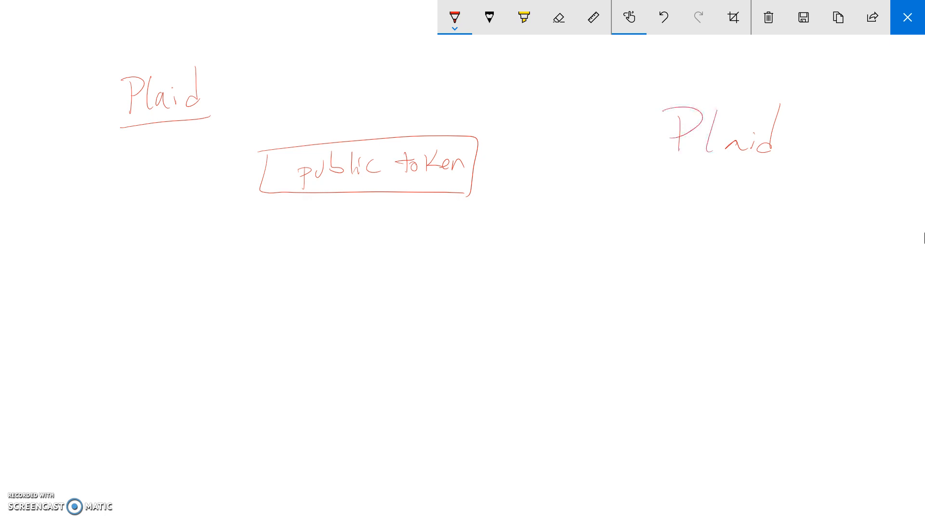
click(558, 17)
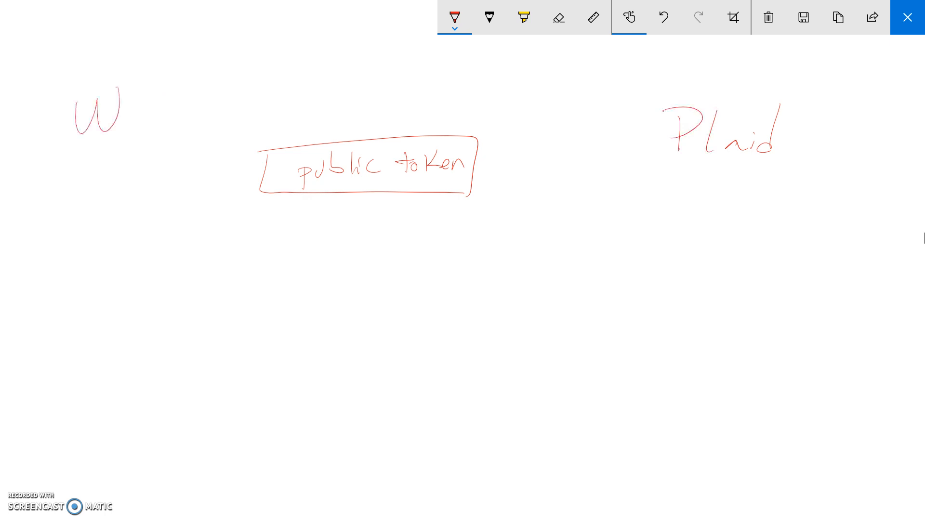
drag(106, 106, 212, 118)
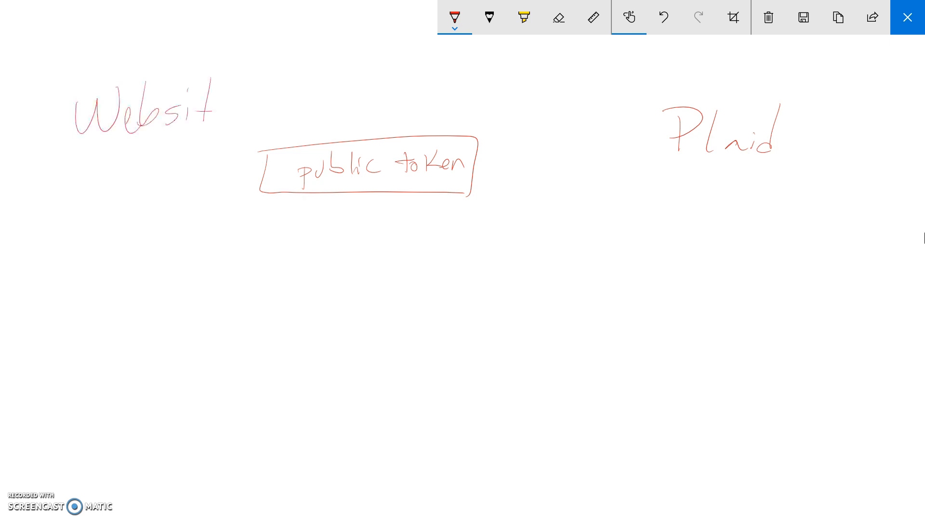
drag(209, 118, 221, 101)
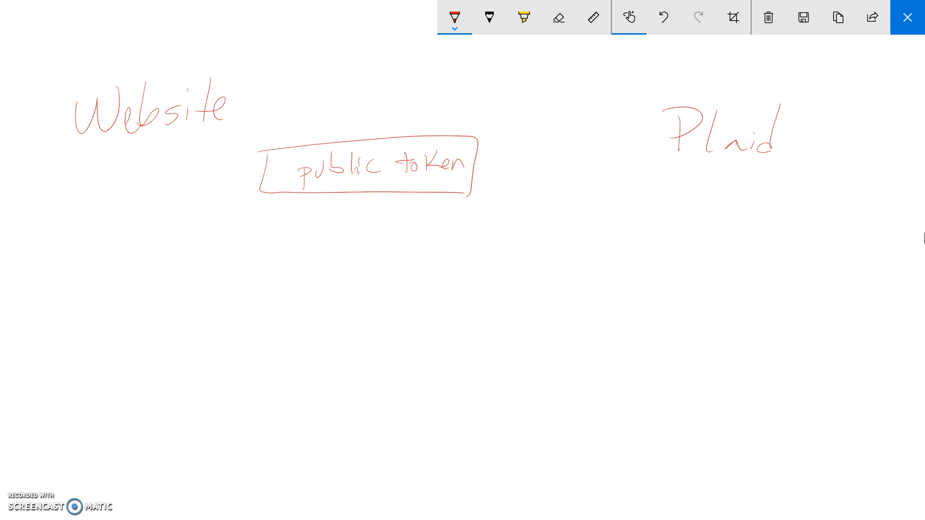
drag(157, 204, 646, 210)
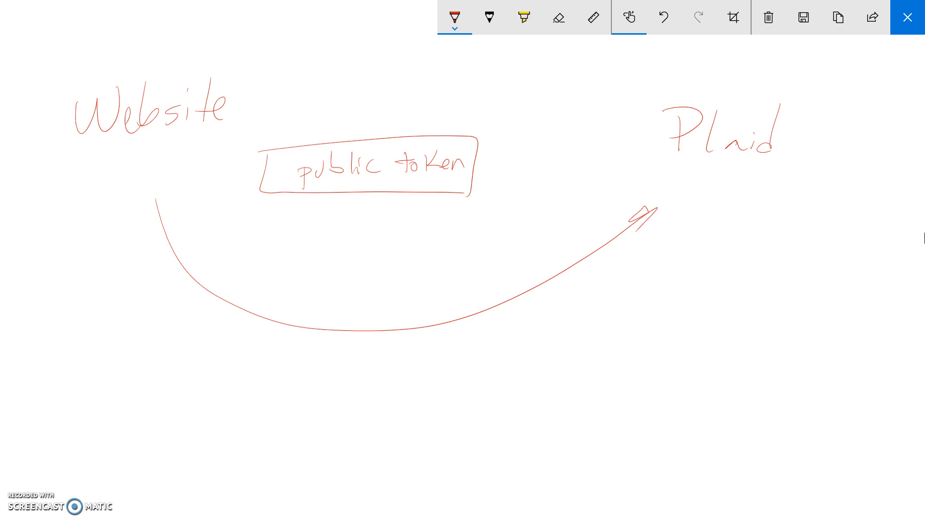
Write 'sign' under the arrow, underline 'Plaid', and draw a return arrow to Website.
drag(318, 310, 345, 318)
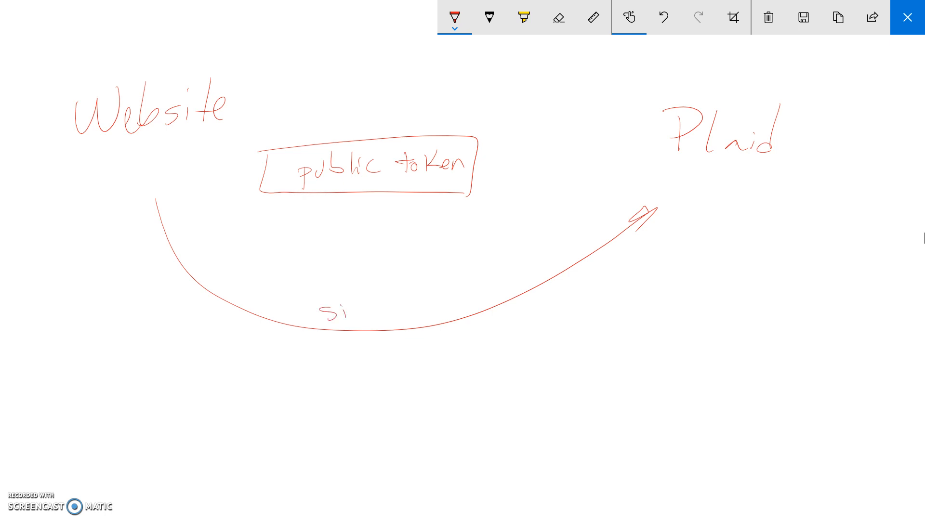
drag(345, 307, 386, 309)
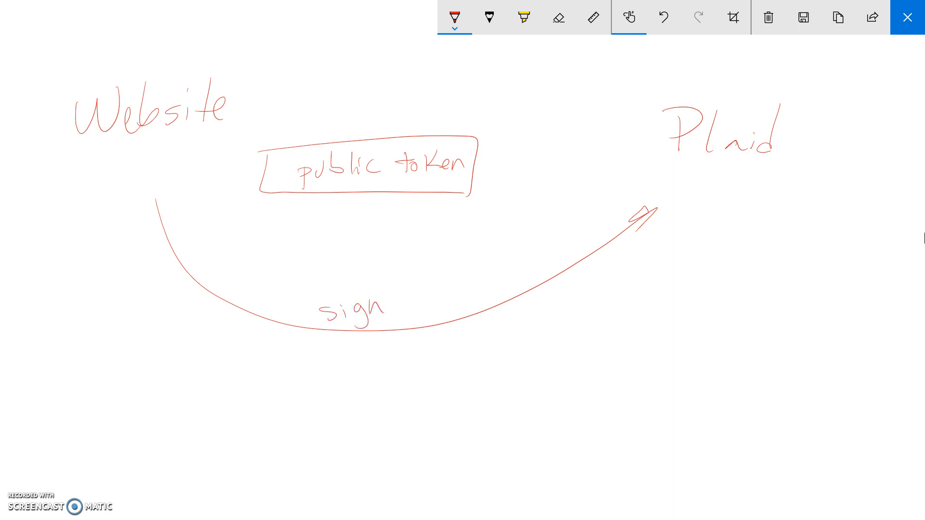
drag(667, 171, 782, 169)
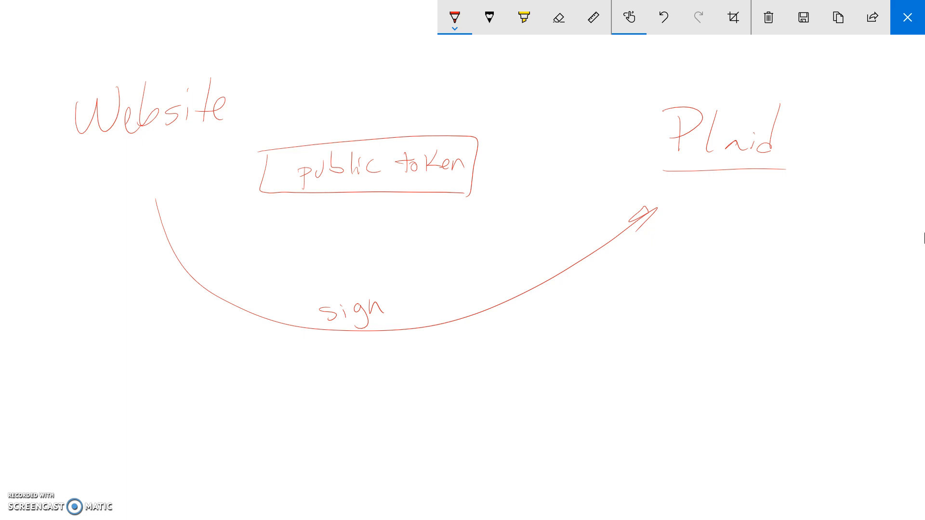
drag(98, 216, 670, 227)
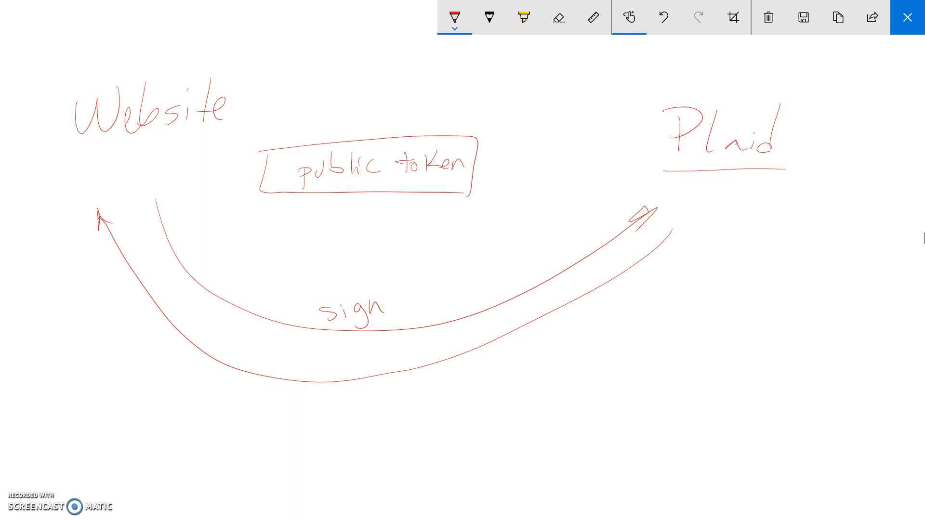
Write 'Stripe' below Plaid and draw up and down arrows between them.
drag(667, 366, 699, 392)
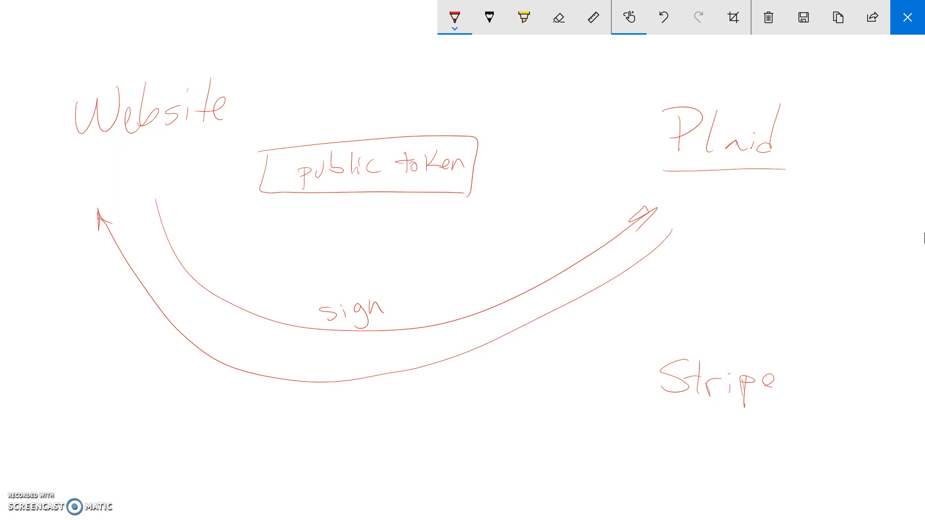
drag(742, 234, 738, 336)
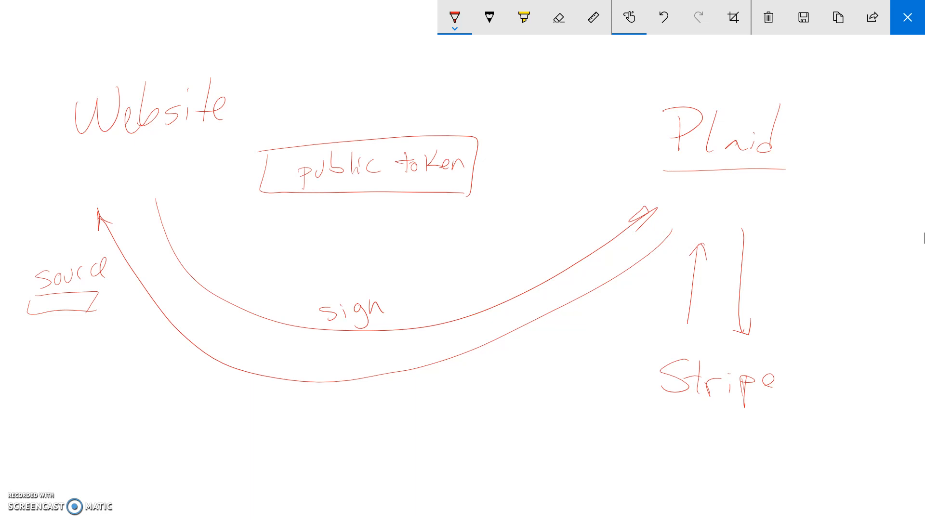
Circle 'source', write and circle 'ID 1' beneath it, and underline 'Stripe'.
drag(654, 407, 788, 405)
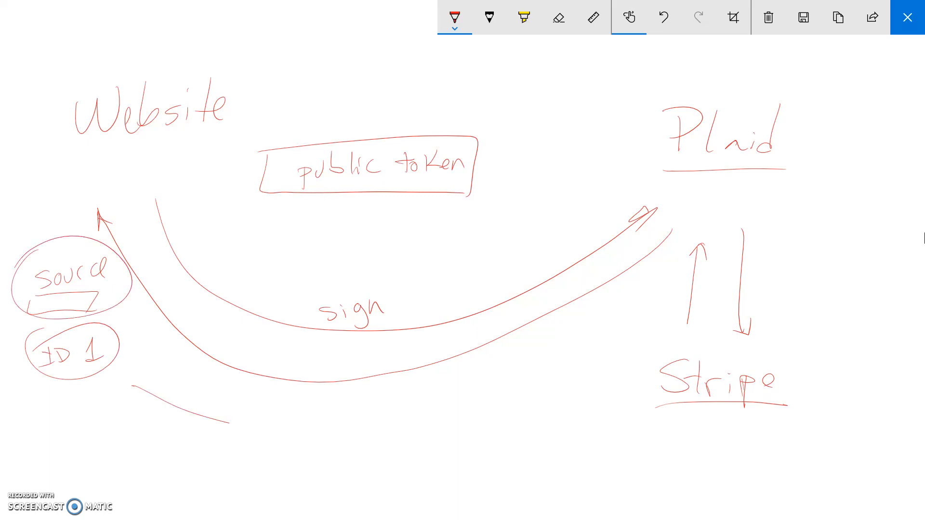
Draw an arrow to Stripe labelled 'create customer + source', plus a return arrow toward Website.
drag(133, 387, 622, 399)
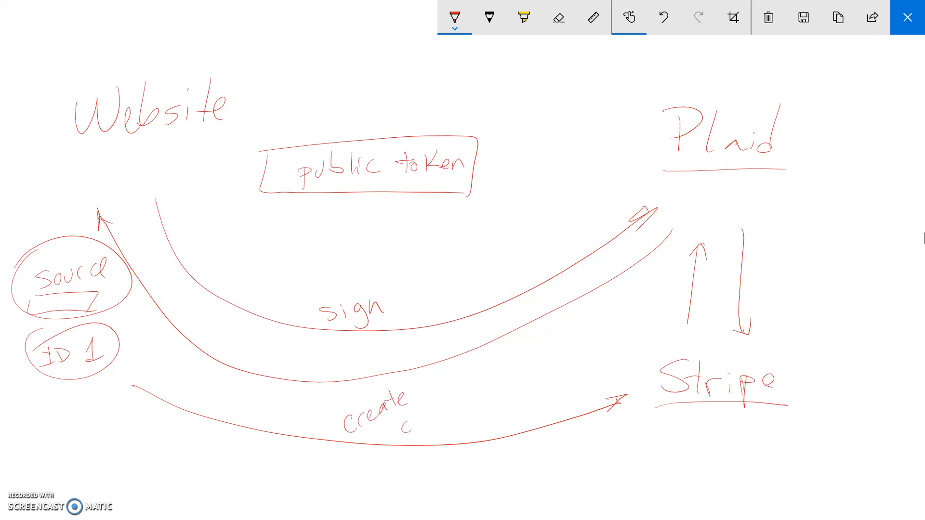
text(customer + source)
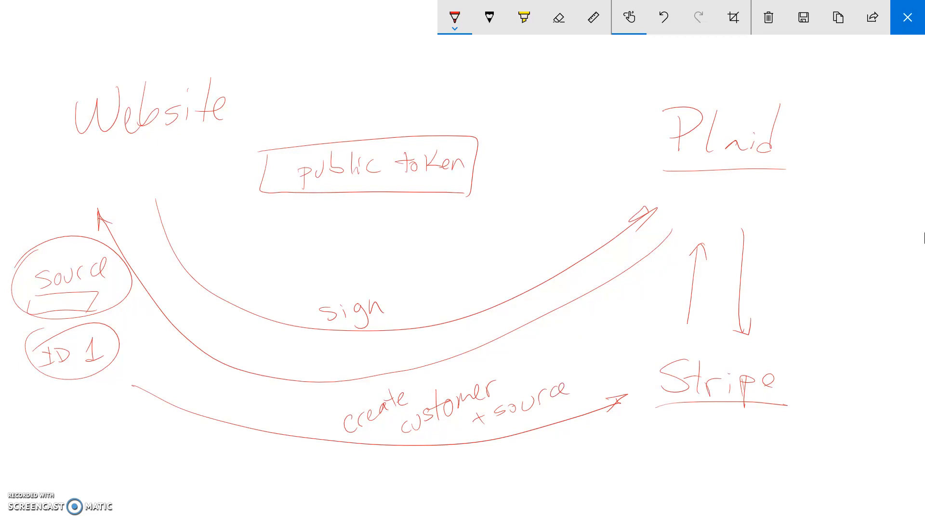
drag(602, 451, 118, 407)
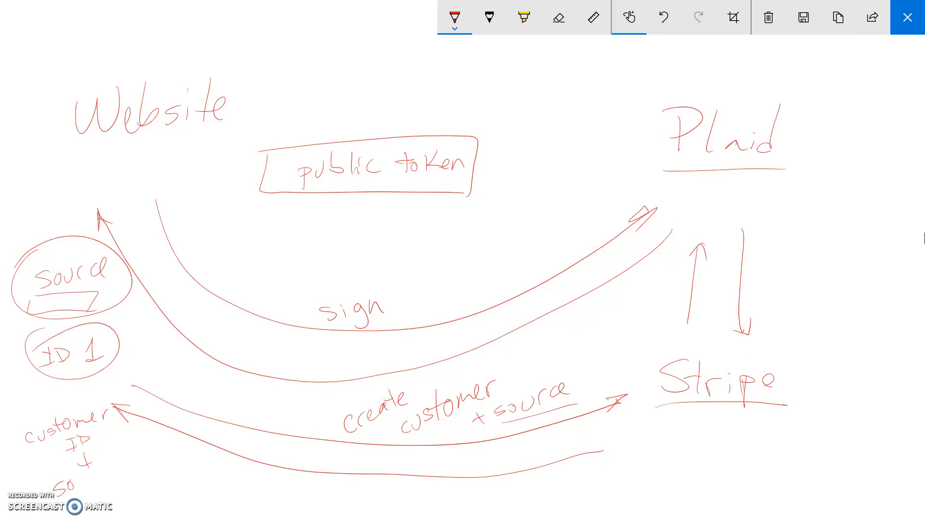
Write 'customer ID + source ID' beside the return arrow from Stripe.
drag(56, 466, 116, 478)
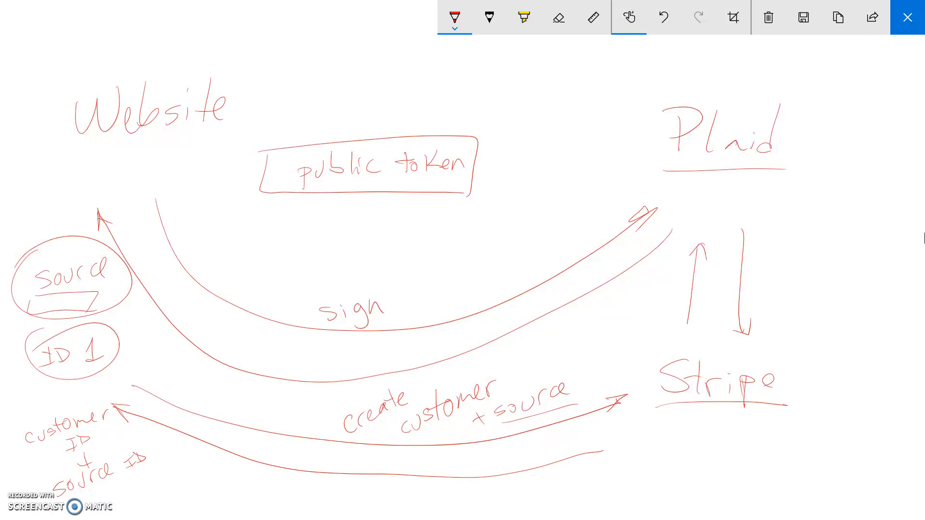
Box the Plaid and Stripe labels with the pen, then close Screen Sketch.
drag(649, 159, 814, 94)
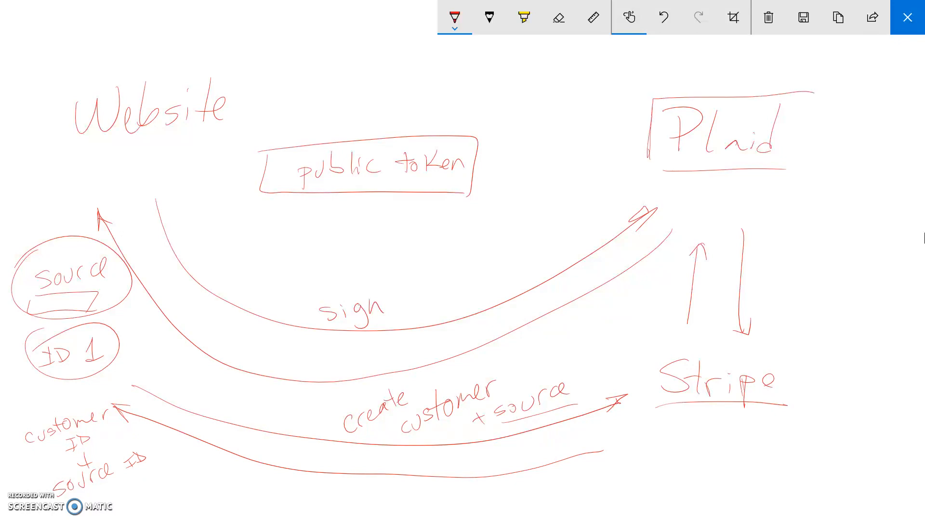
drag(637, 343, 791, 425)
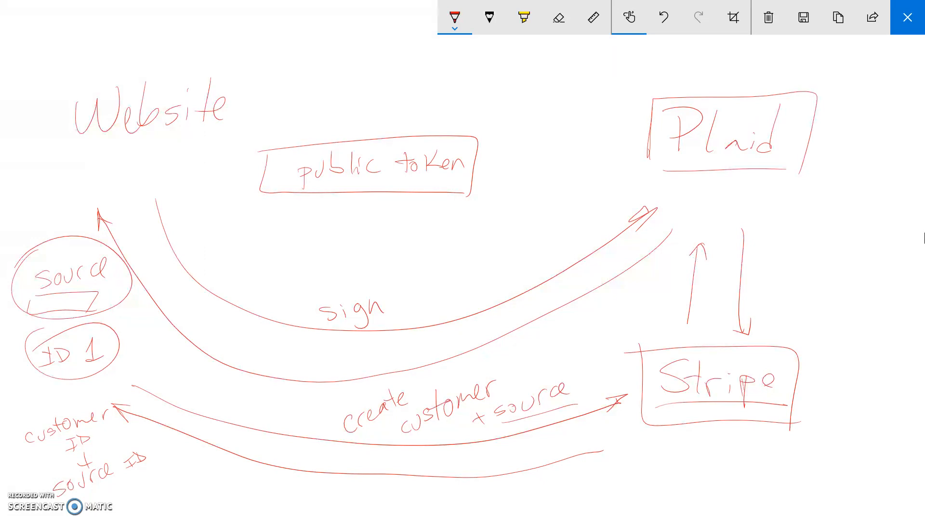
click(907, 17)
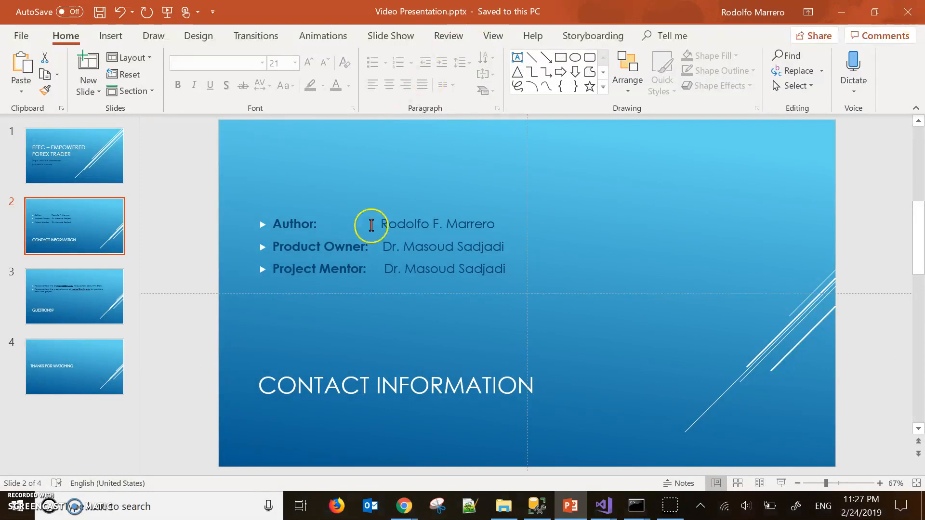
Go from the QUESTIONS? slide to the final THANKS FOR WATCHING slide.
click(74, 296)
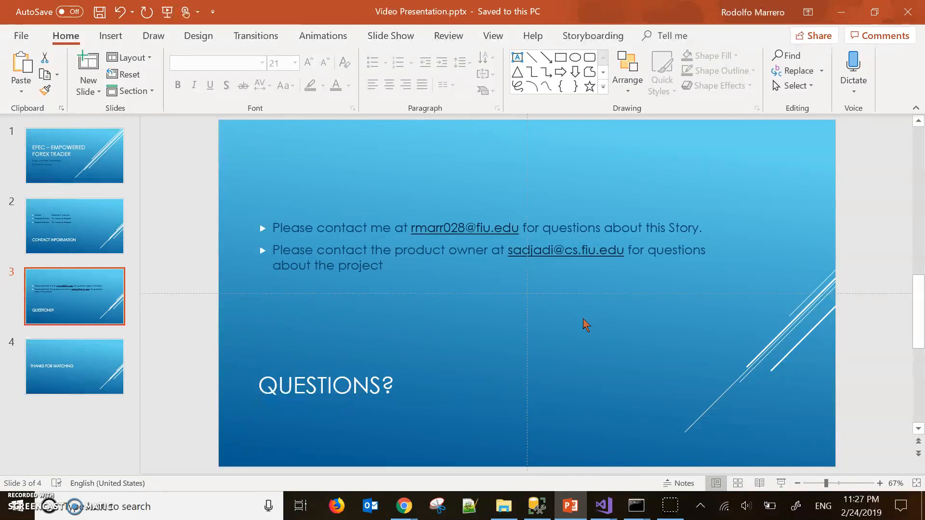
click(75, 366)
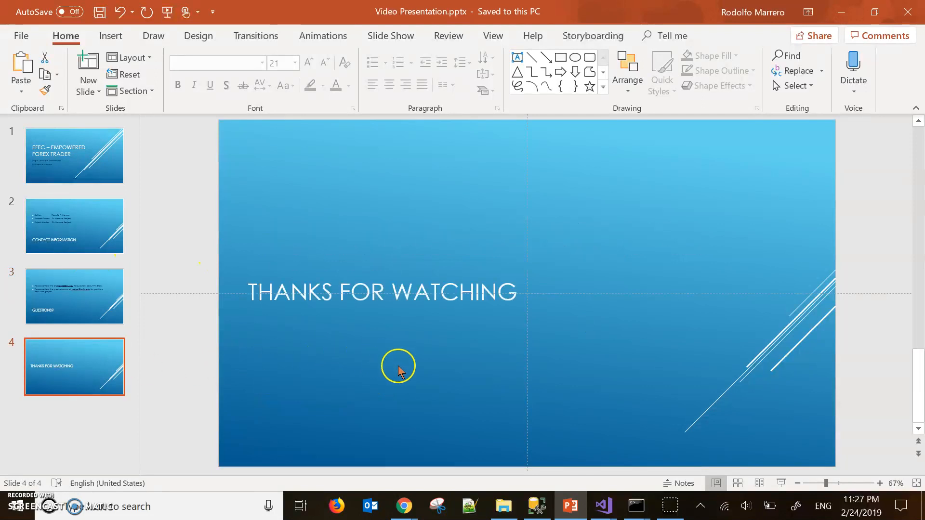